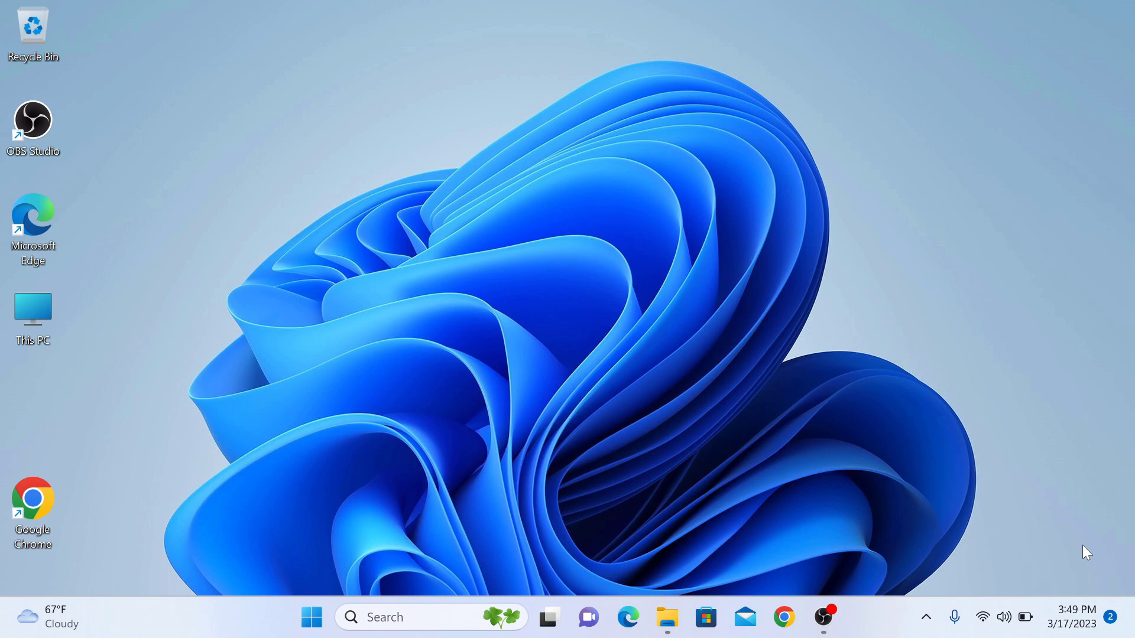
mouse_move(765, 563)
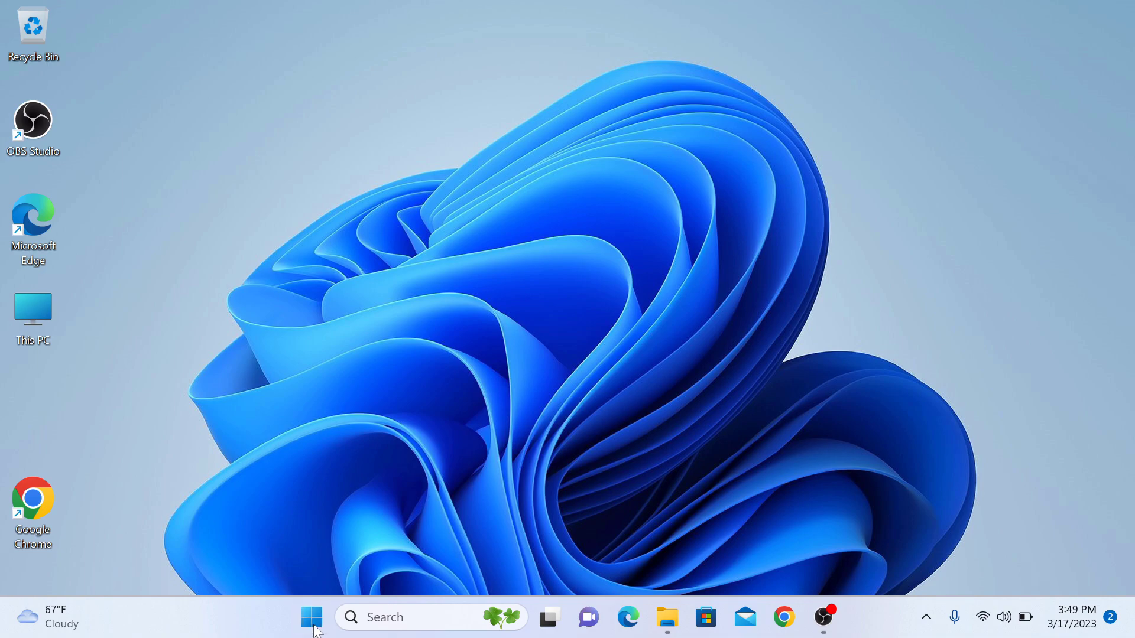
- Launch Settings from the Start button's quick-link menu of system tools
right_click(311, 617)
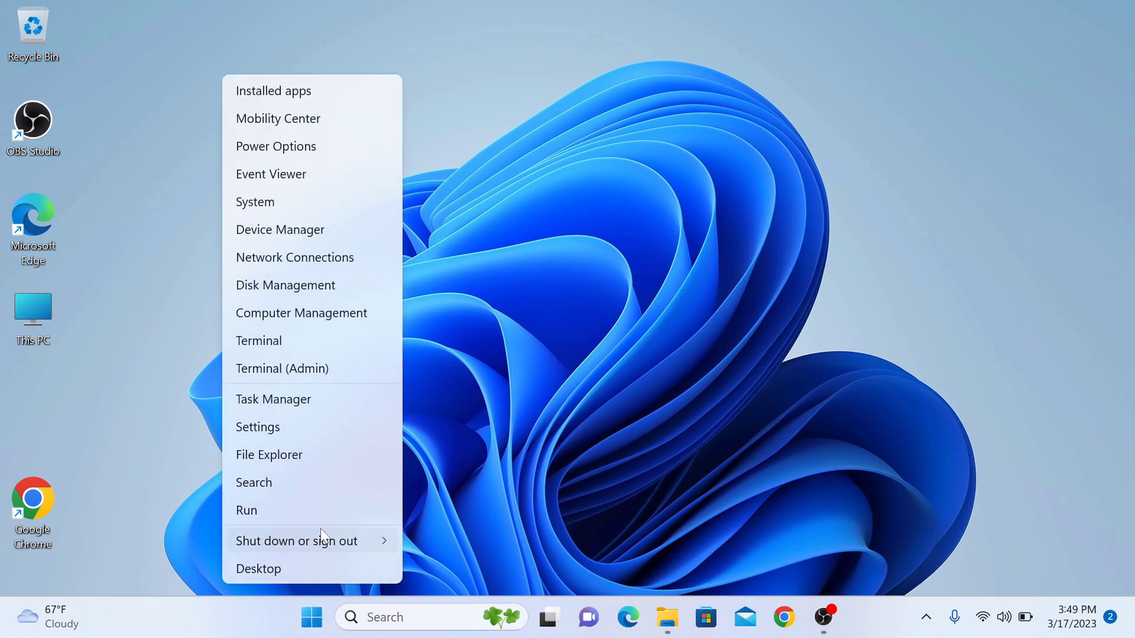
mouse_move(294, 426)
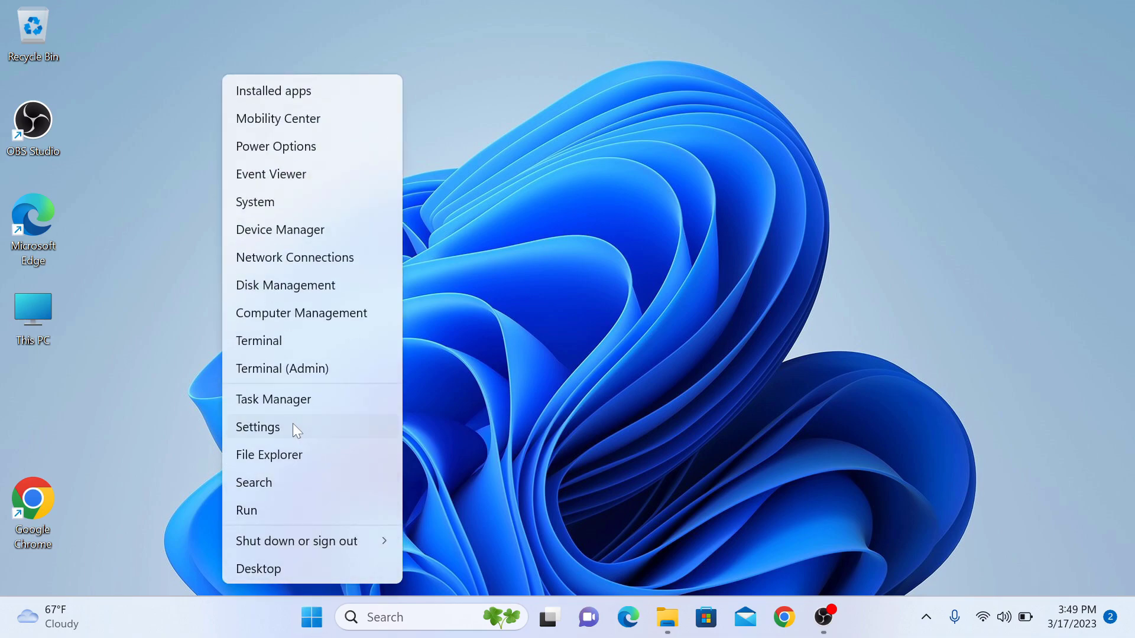
click(258, 427)
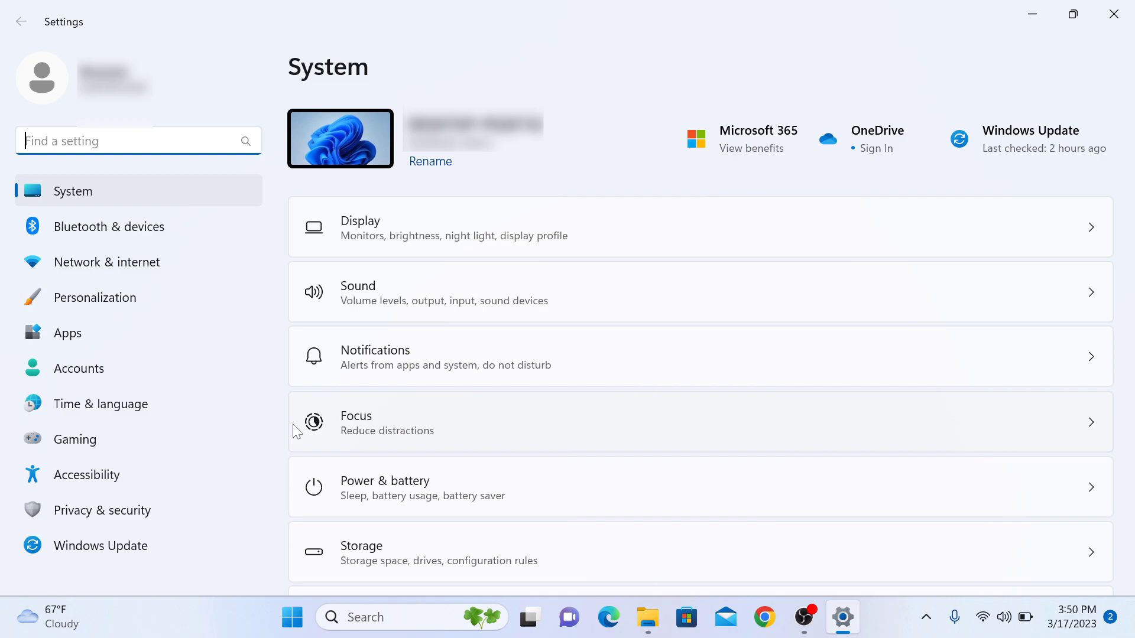
mouse_move(100, 545)
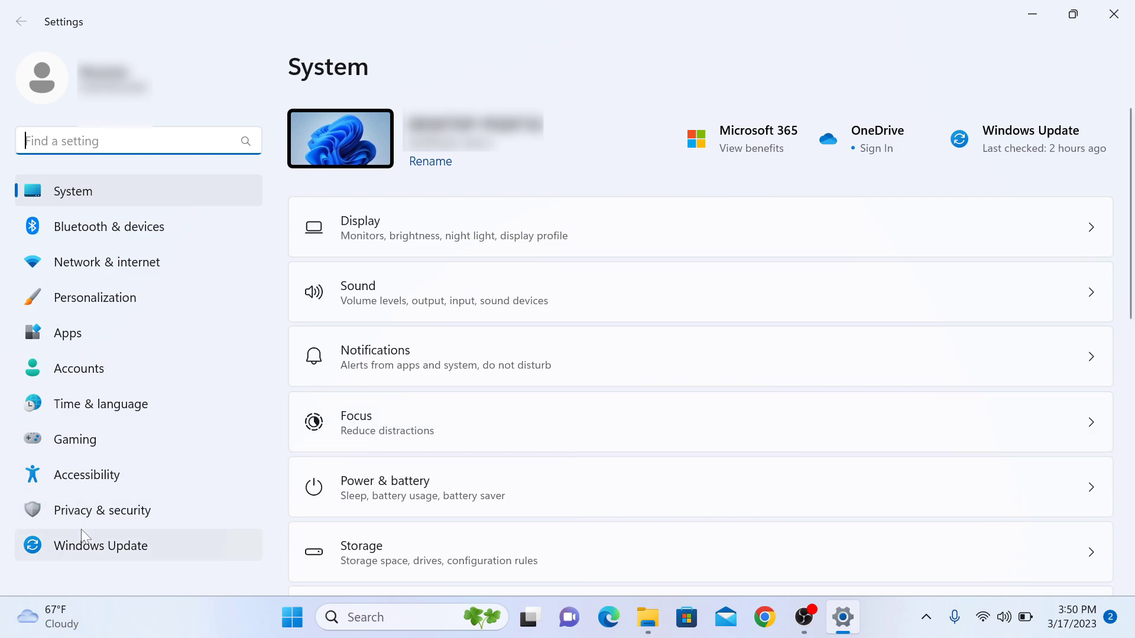
- Go to the Privacy & security page from the Settings sidebar
click(101, 511)
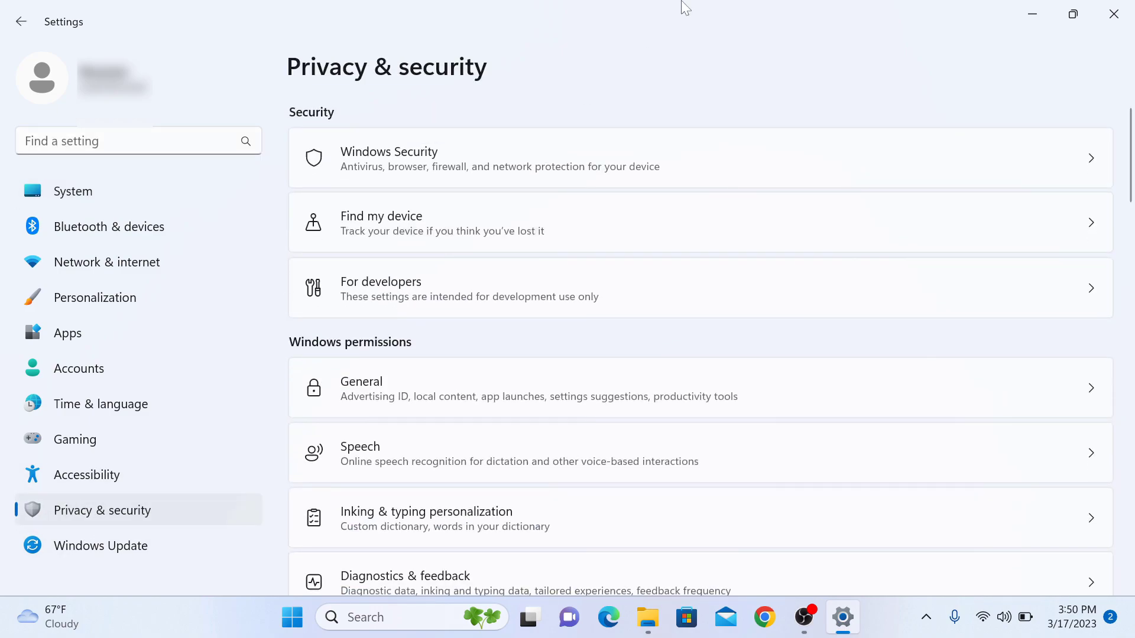
mouse_move(441, 162)
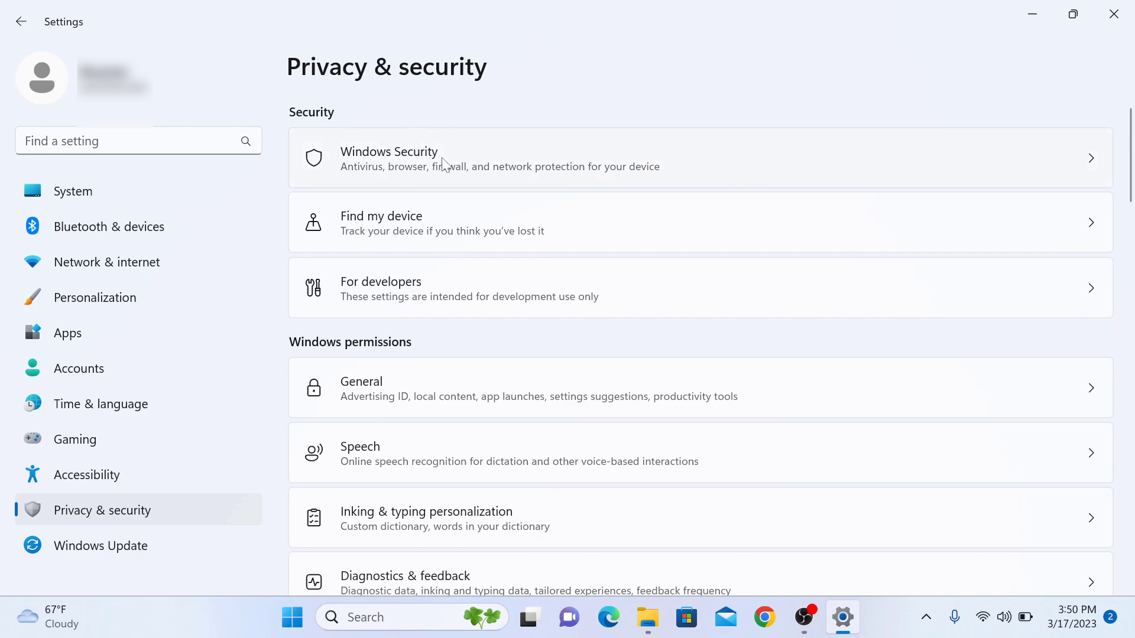
mouse_move(1037, 164)
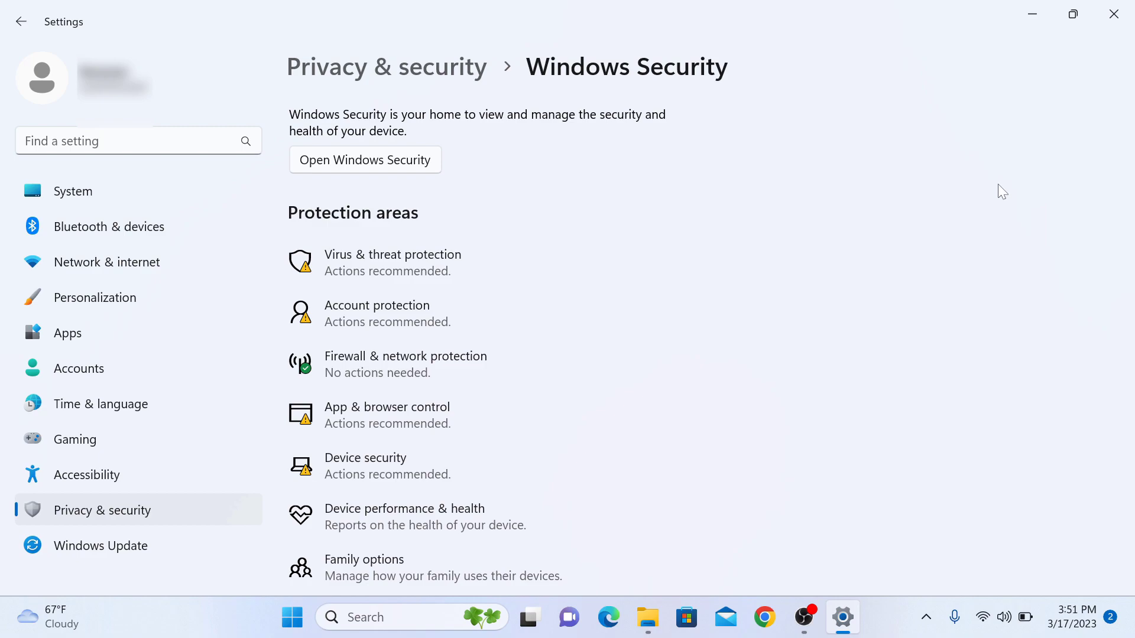
mouse_move(395, 273)
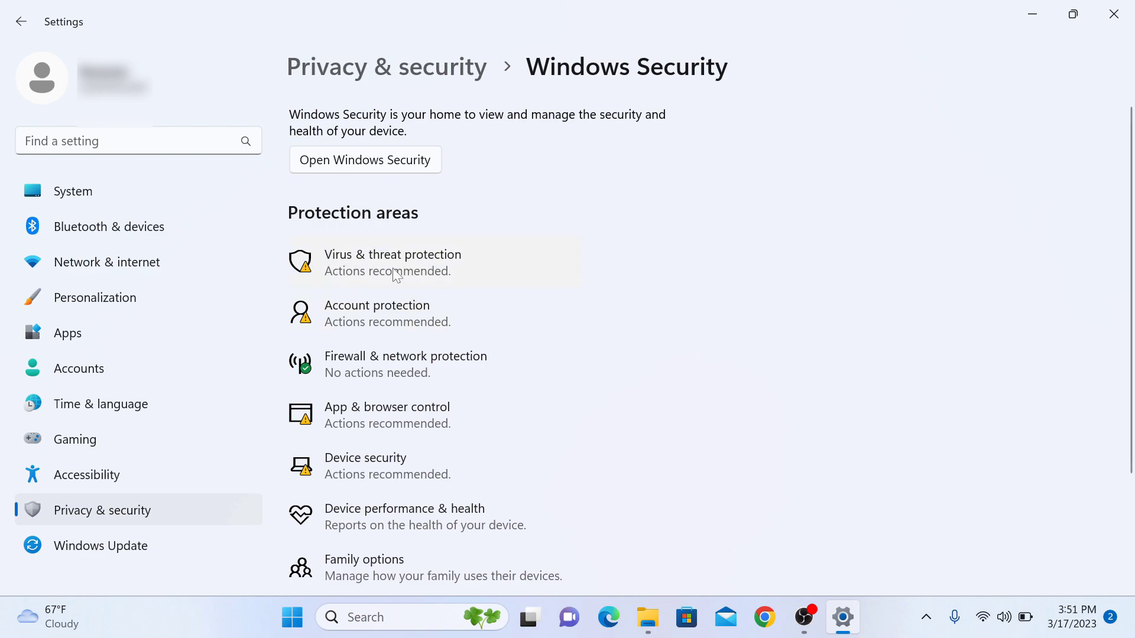
mouse_move(438, 273)
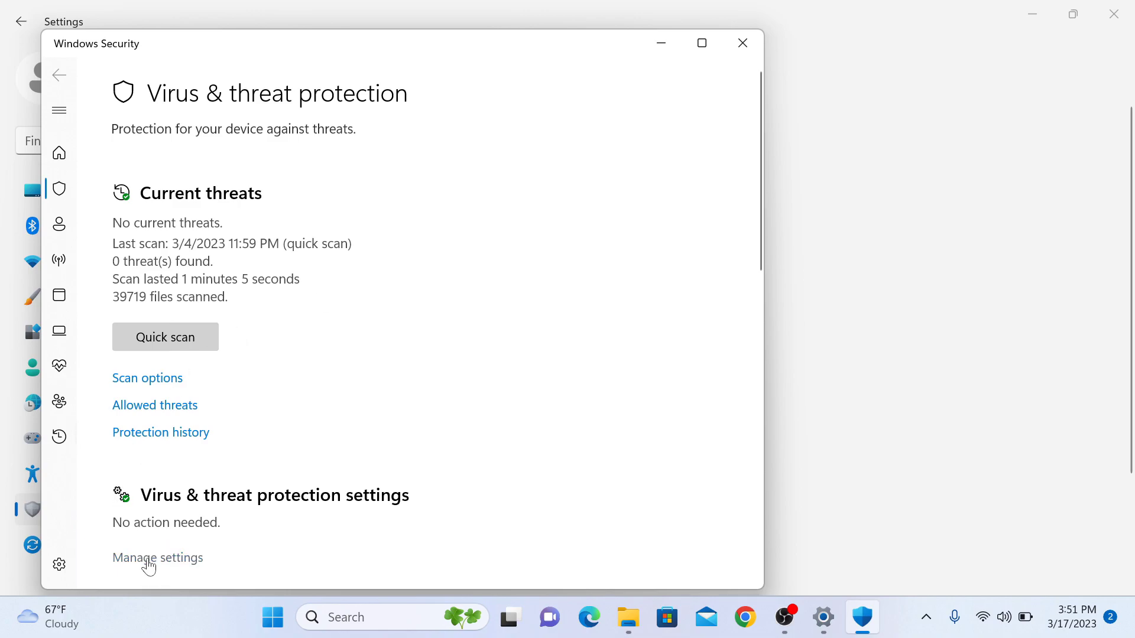
- Enter Manage settings under Virus & threat protection settings
click(157, 557)
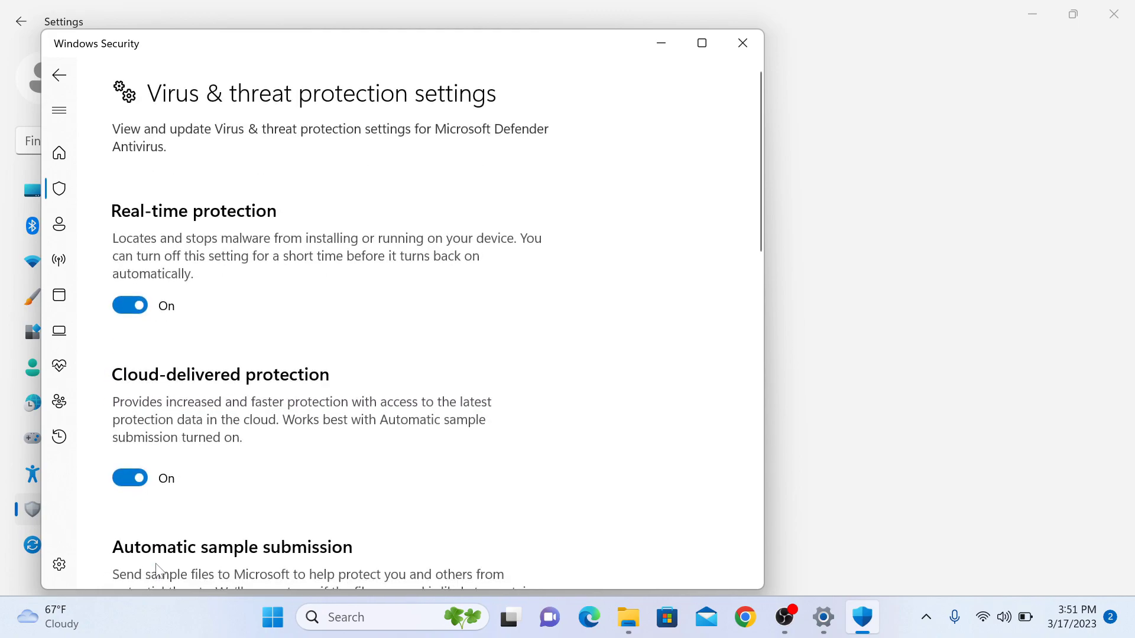
mouse_move(379, 117)
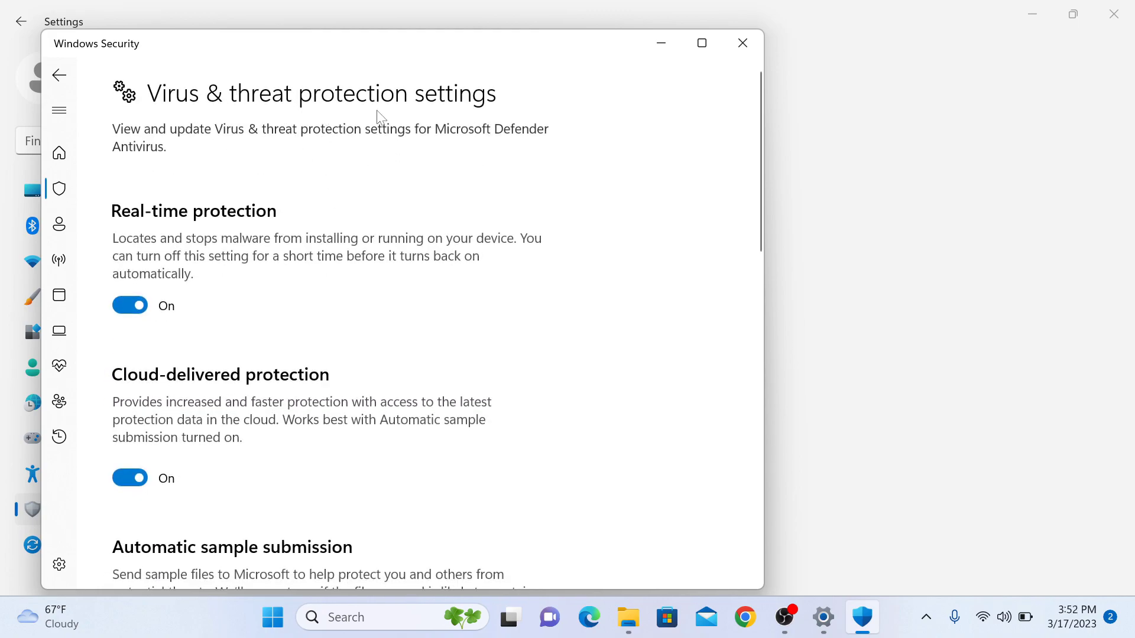
mouse_move(166, 221)
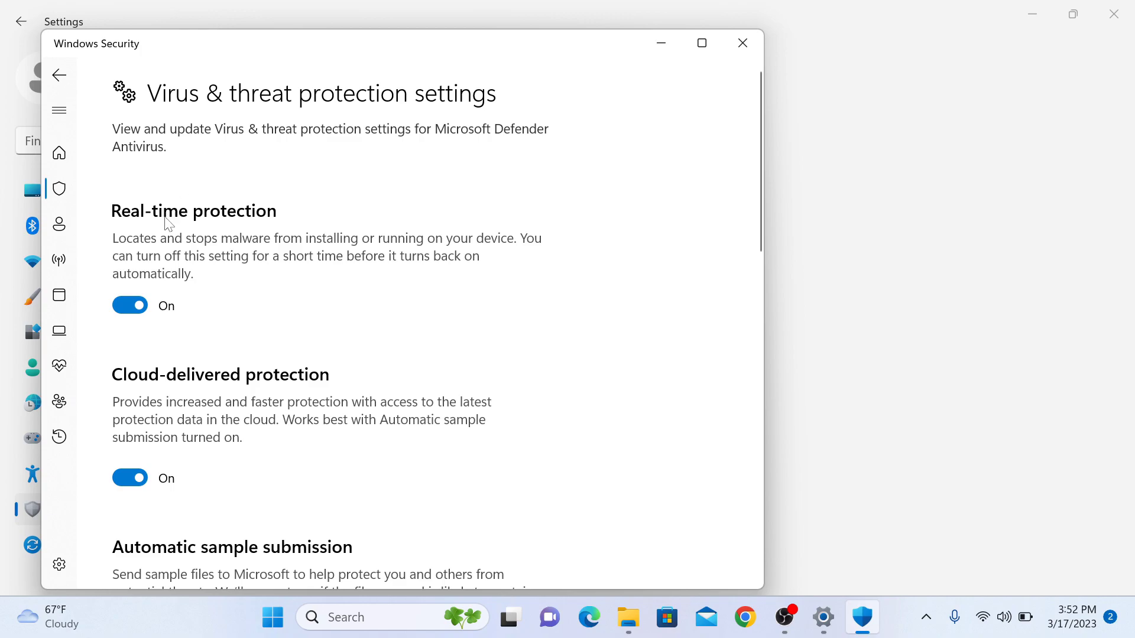
mouse_move(247, 228)
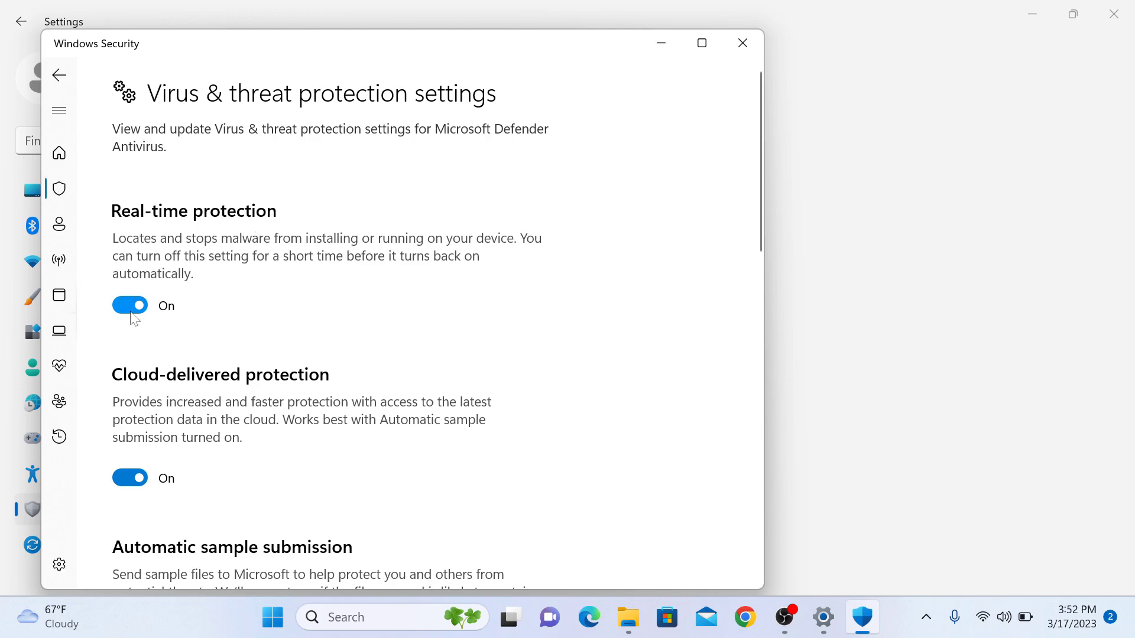
- Switch Real-time protection Off and confirm, leaving the device-vulnerable warning shown
click(130, 305)
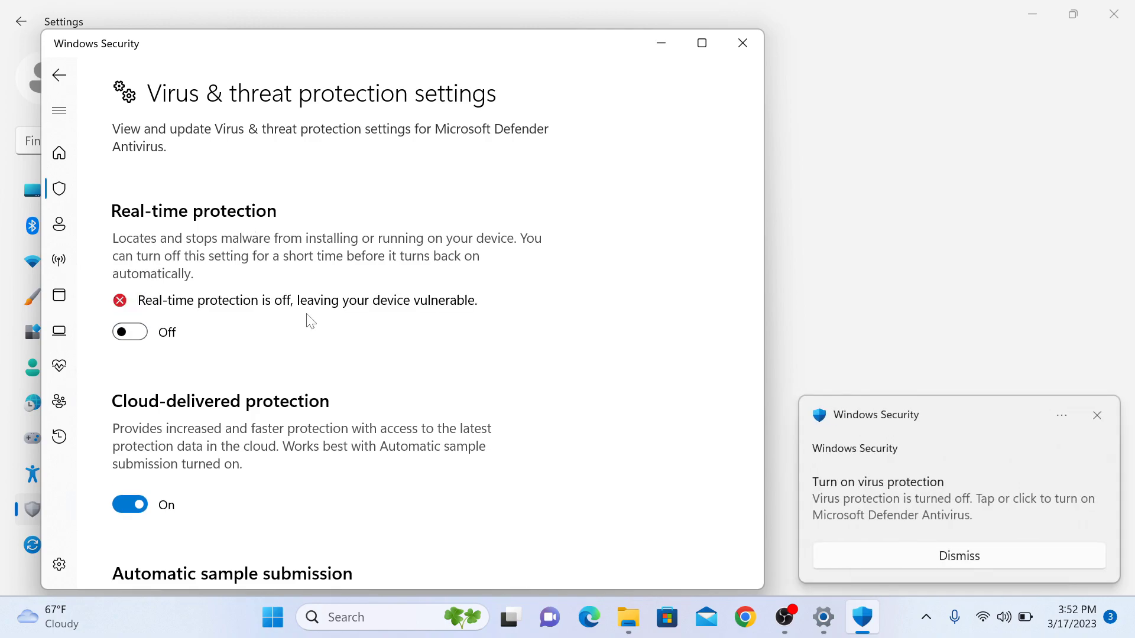
click(958, 555)
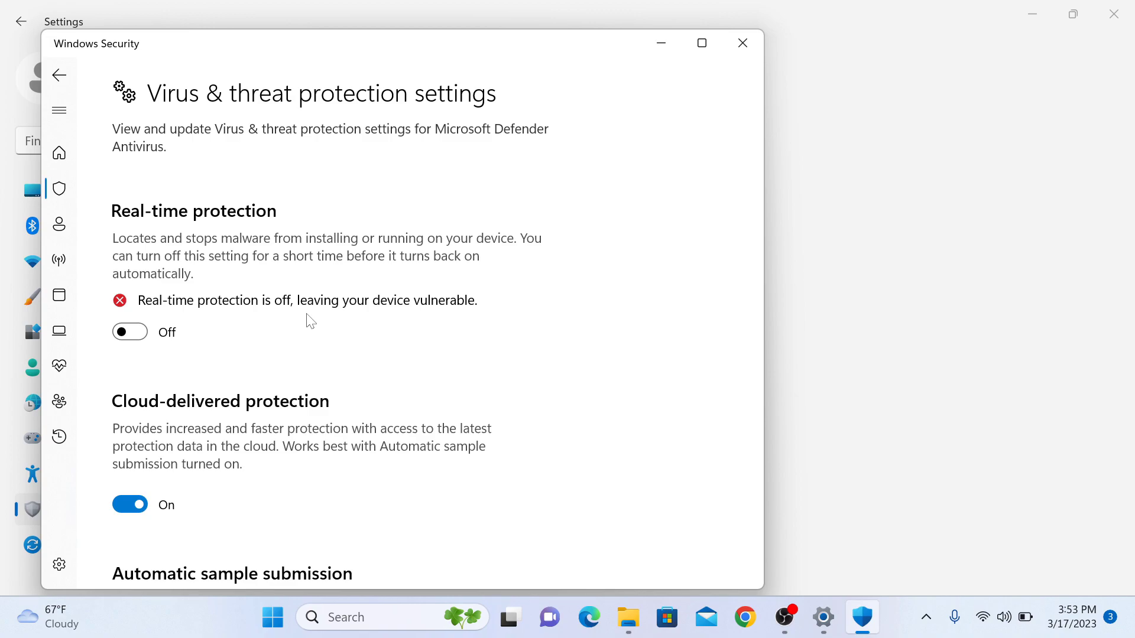
mouse_move(412, 318)
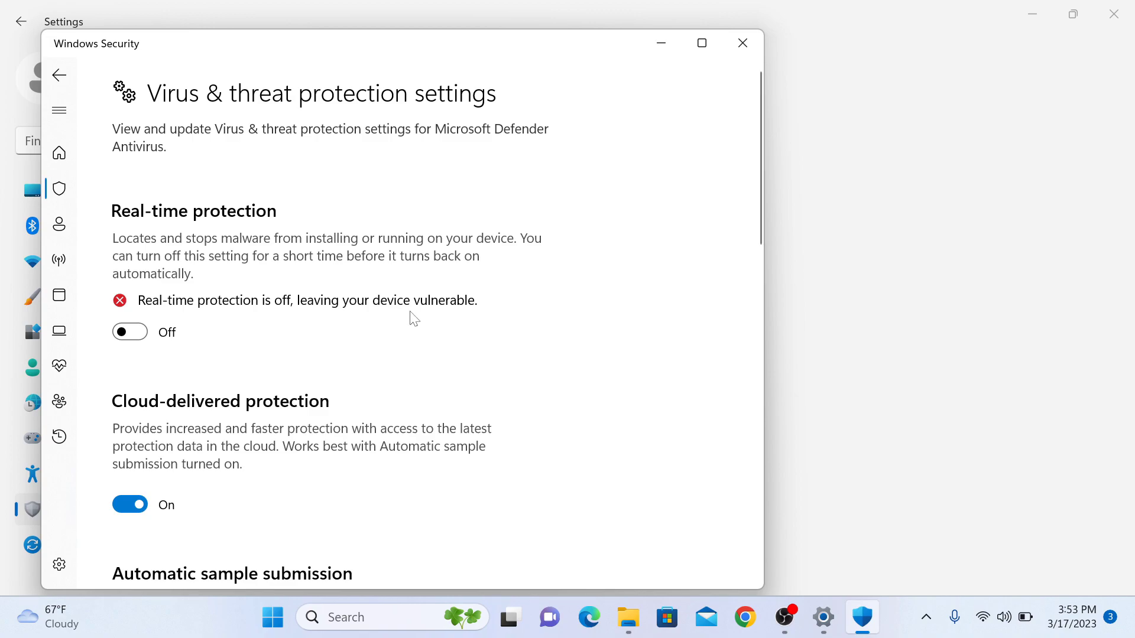
mouse_move(460, 318)
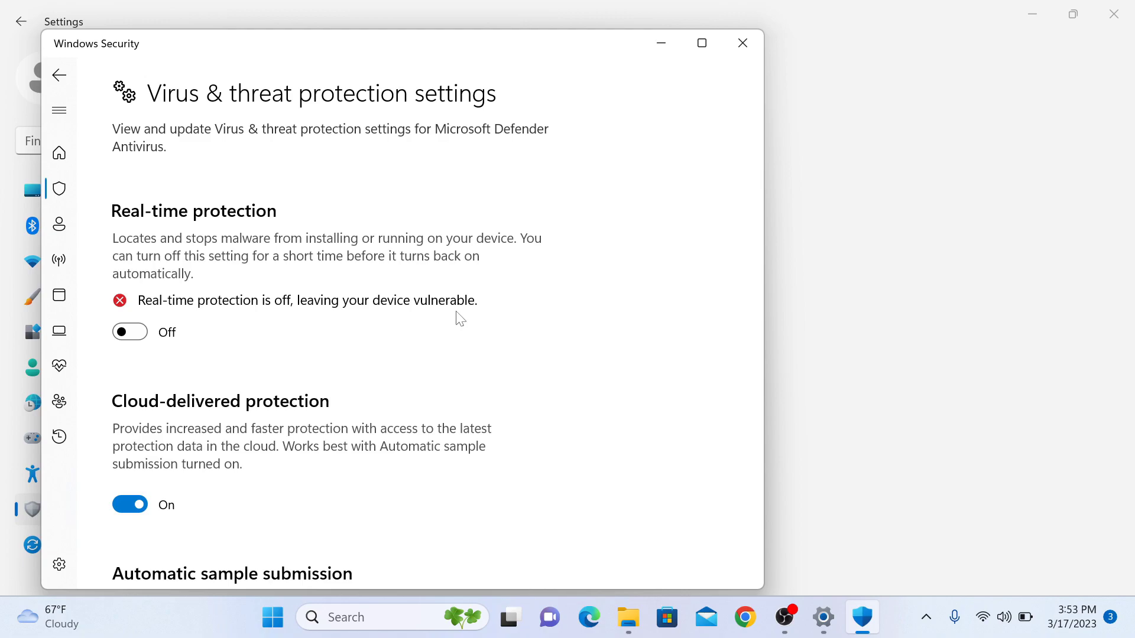